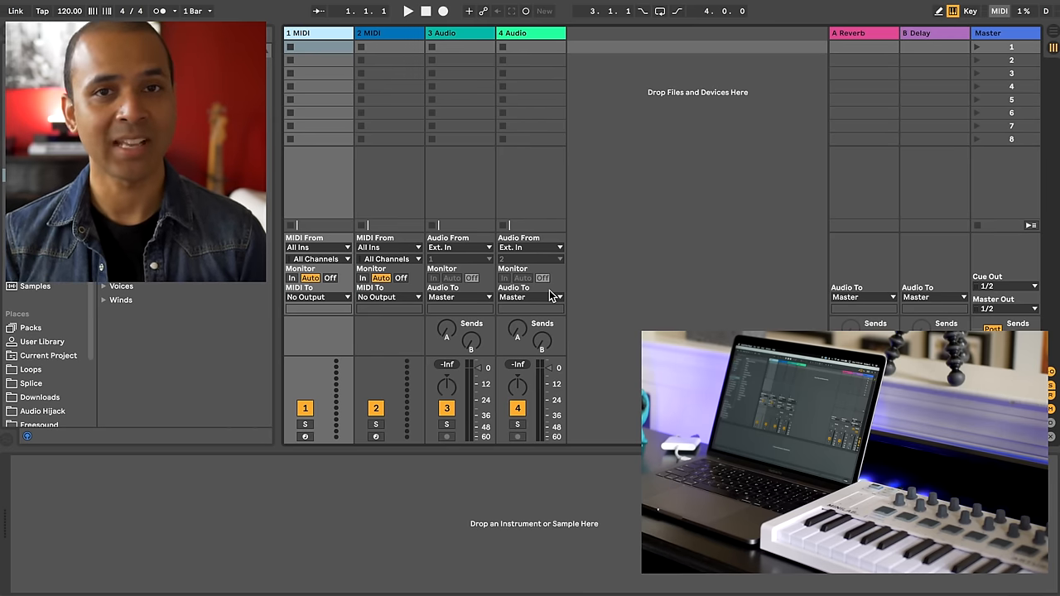
Open the Live menu in the macOS menu bar.
click(48, 6)
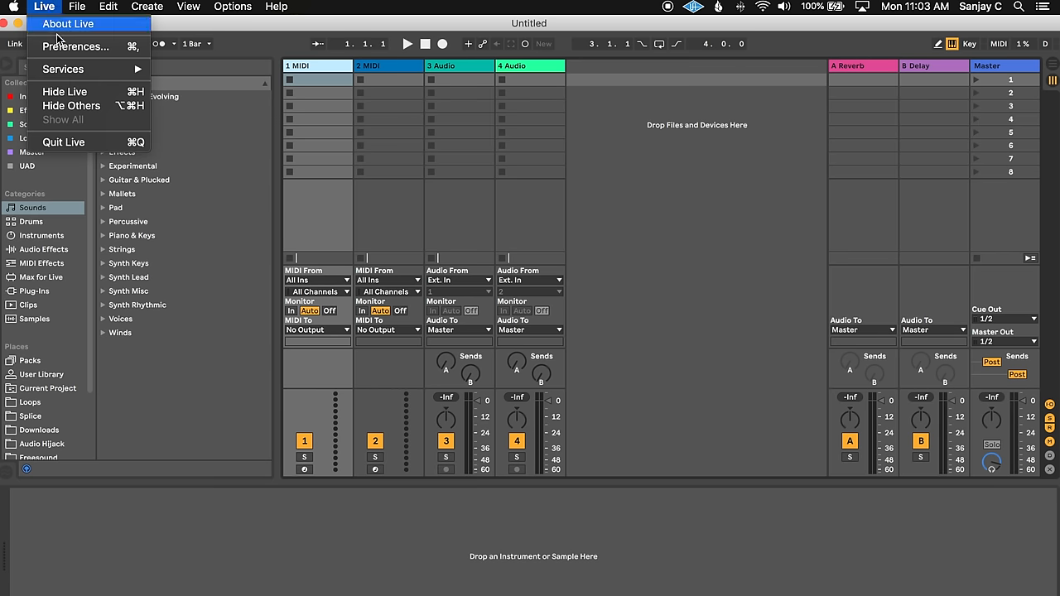
Open Preferences on the Audio tab and check the Audio Input Device setting.
click(78, 45)
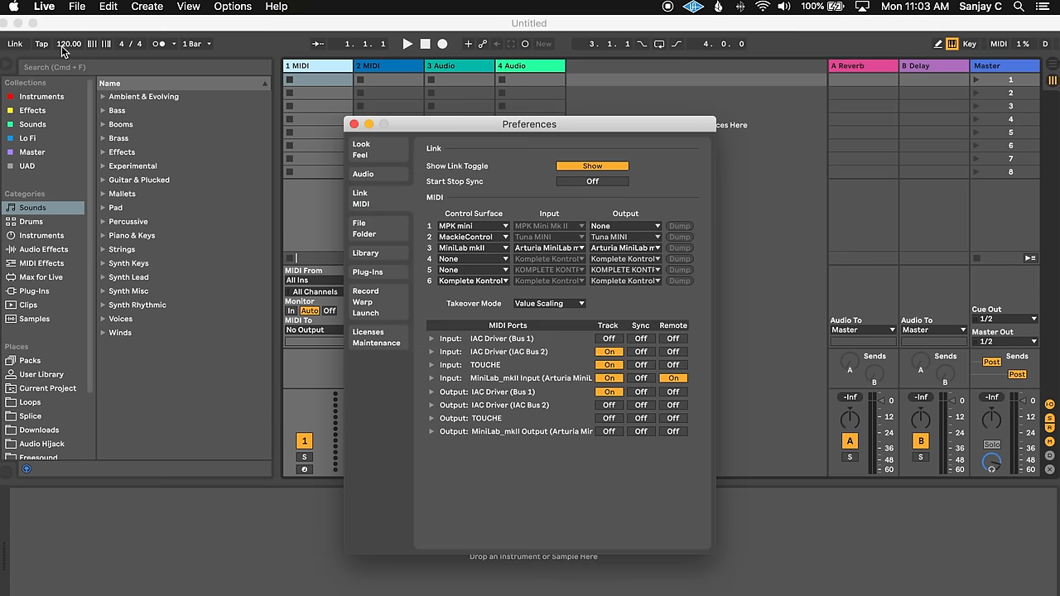
click(363, 141)
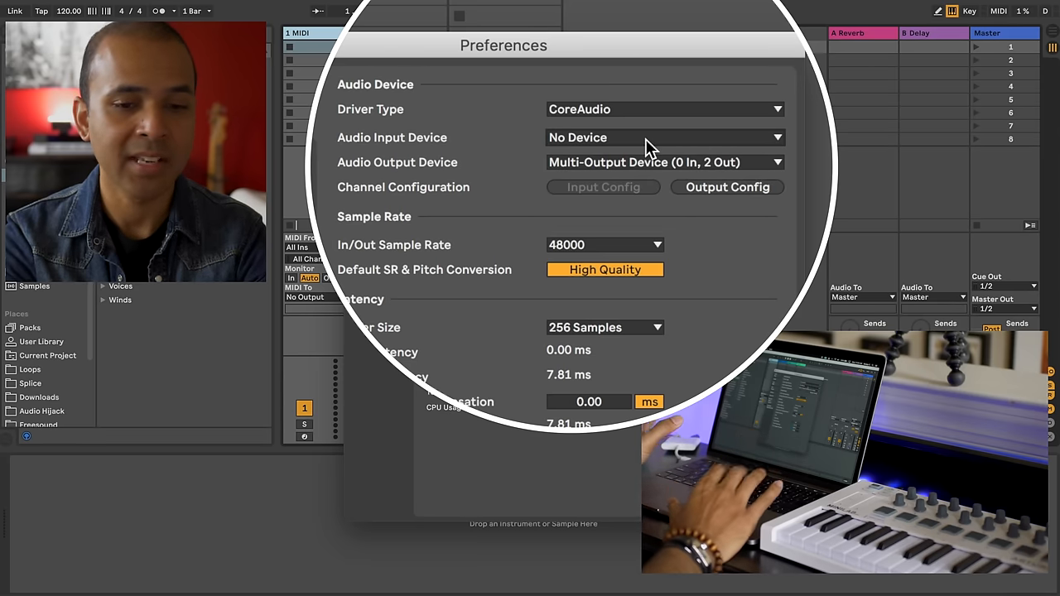
click(662, 163)
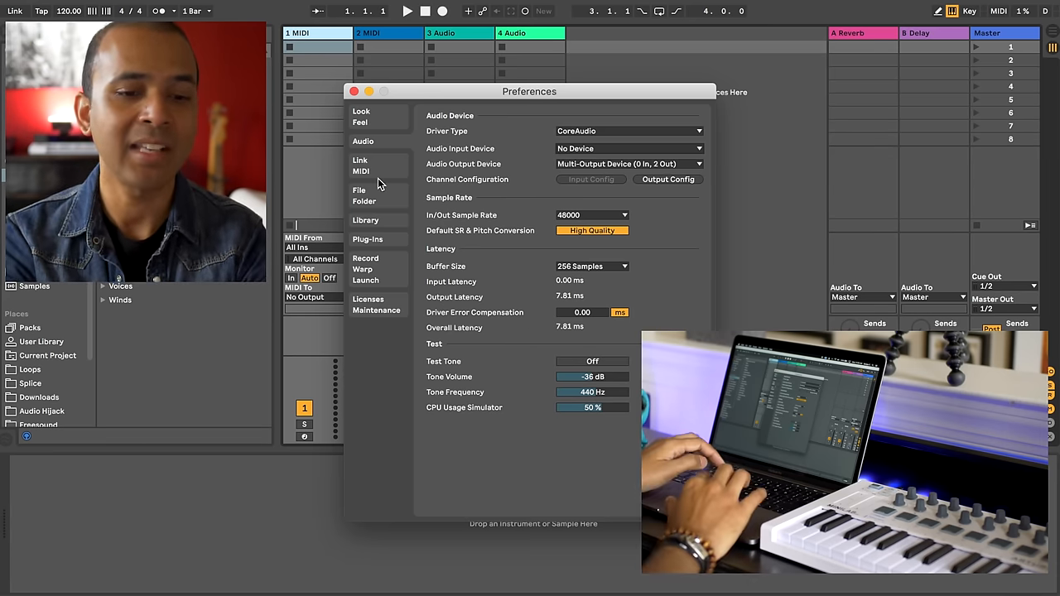
Show the Link/MIDI preferences with MiniLab mkII listed as a control surface.
click(360, 160)
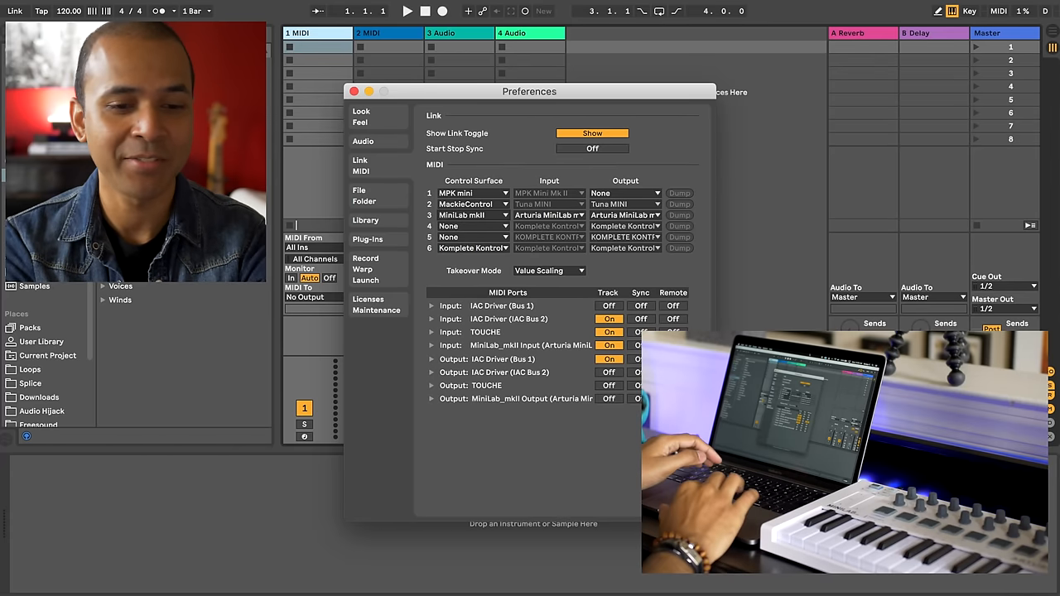
Set the Look/Feel theme to Dark instead of Mid Dark.
click(361, 116)
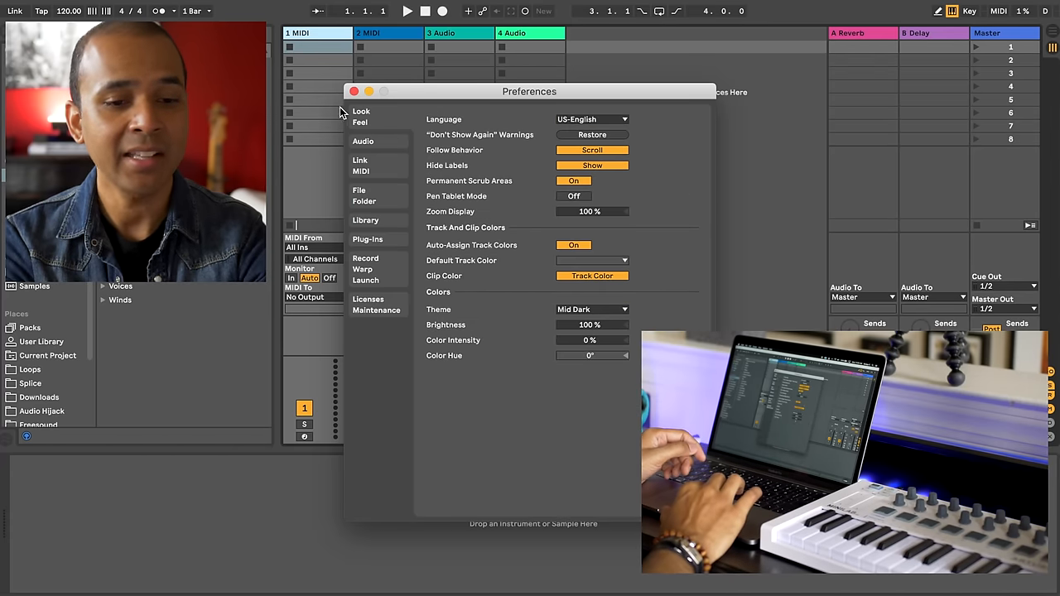
mouse_move(440, 326)
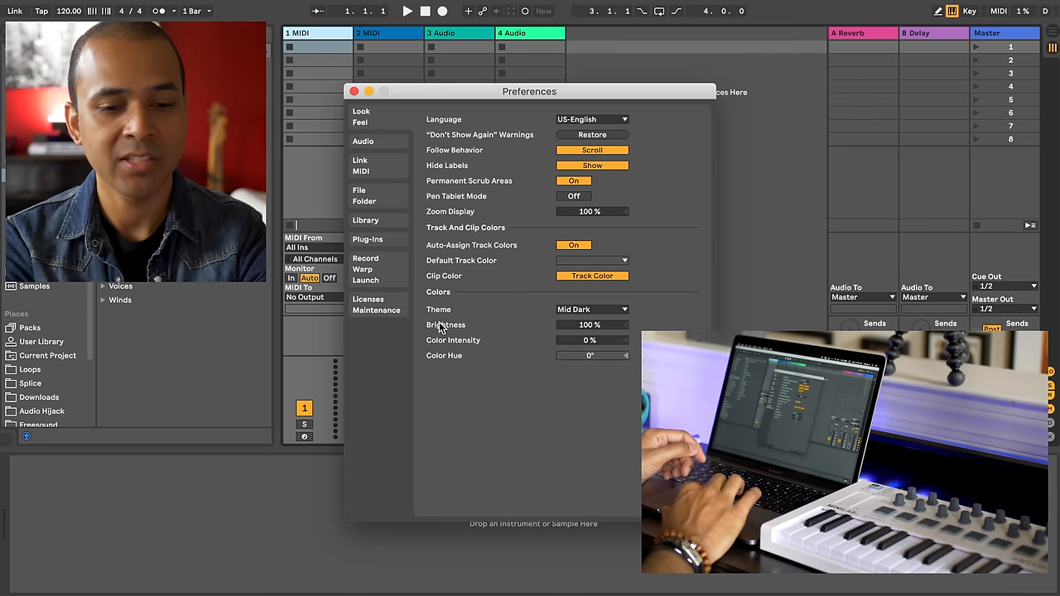
click(591, 310)
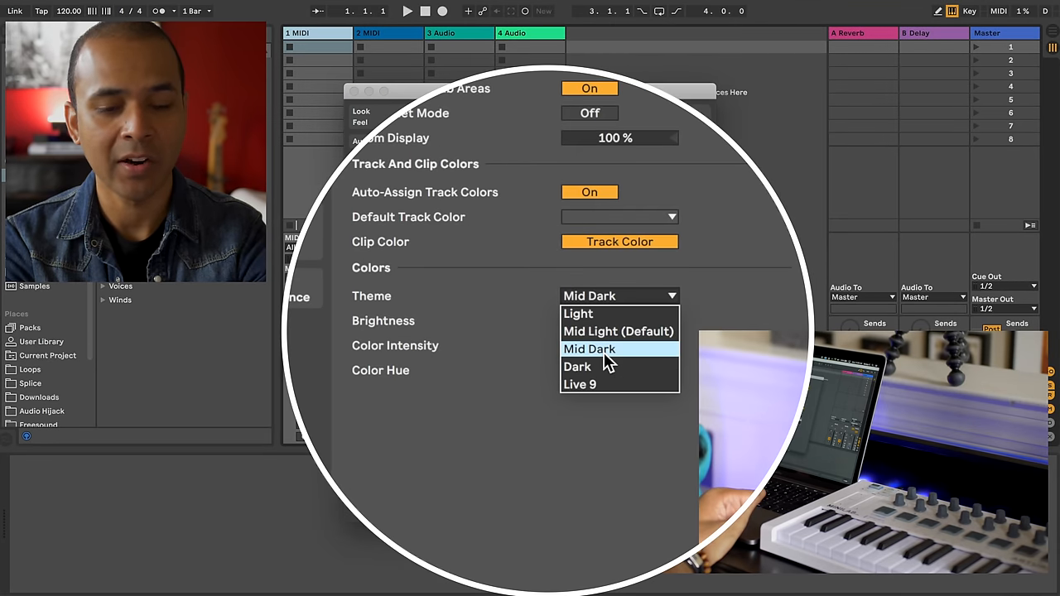
mouse_move(587, 367)
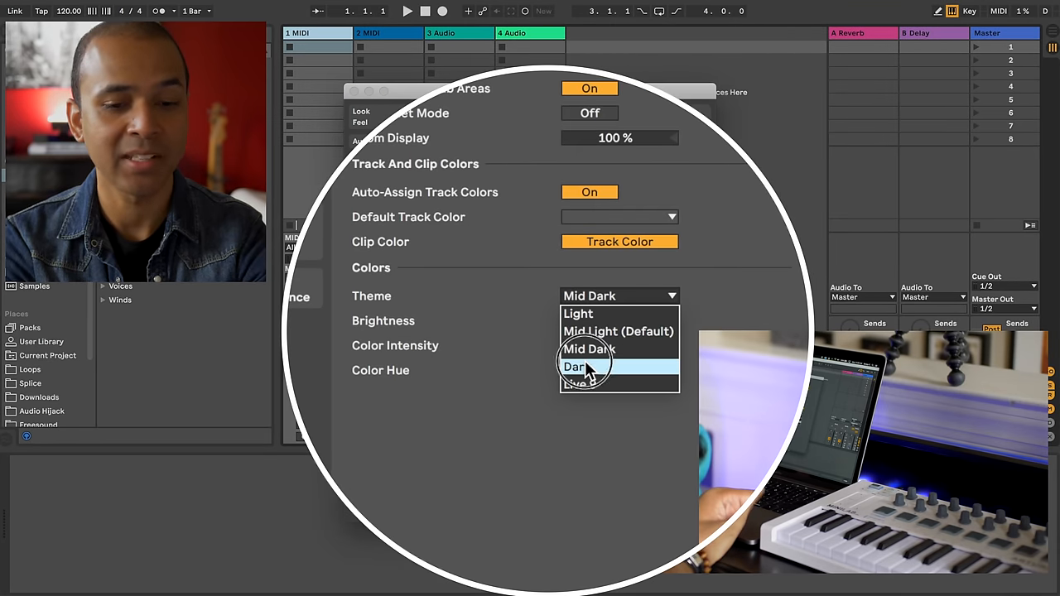
click(575, 366)
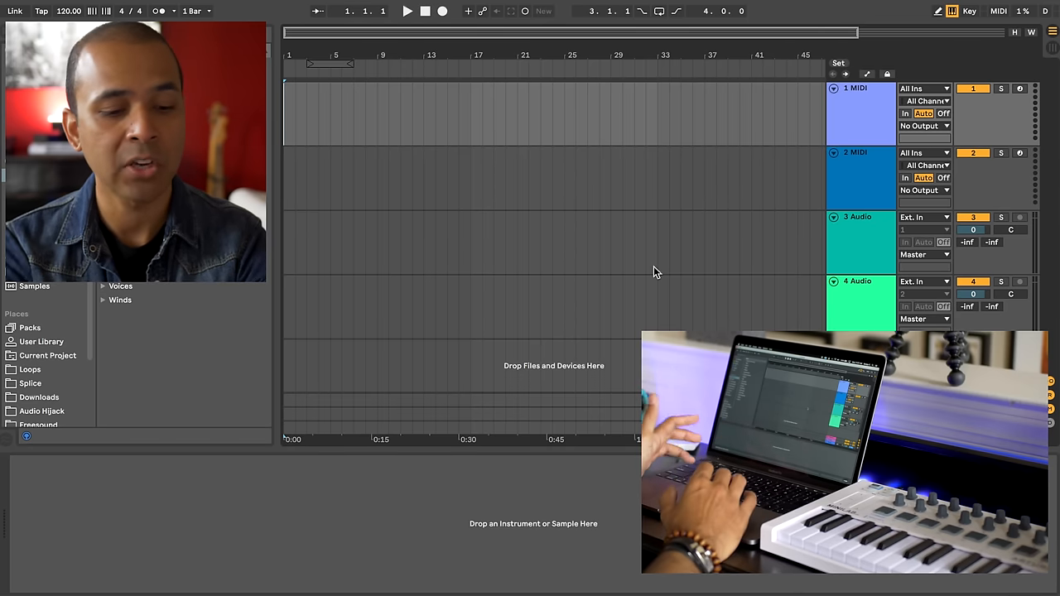
Toggle from Arrangement View to Session View and back using Tab.
key(Tab)
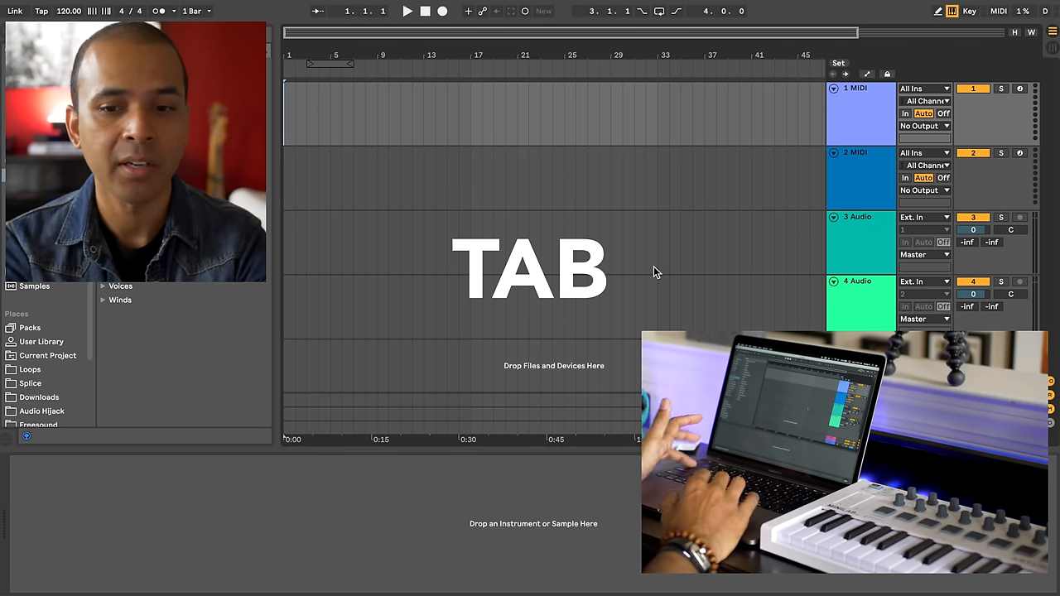
key(tab)
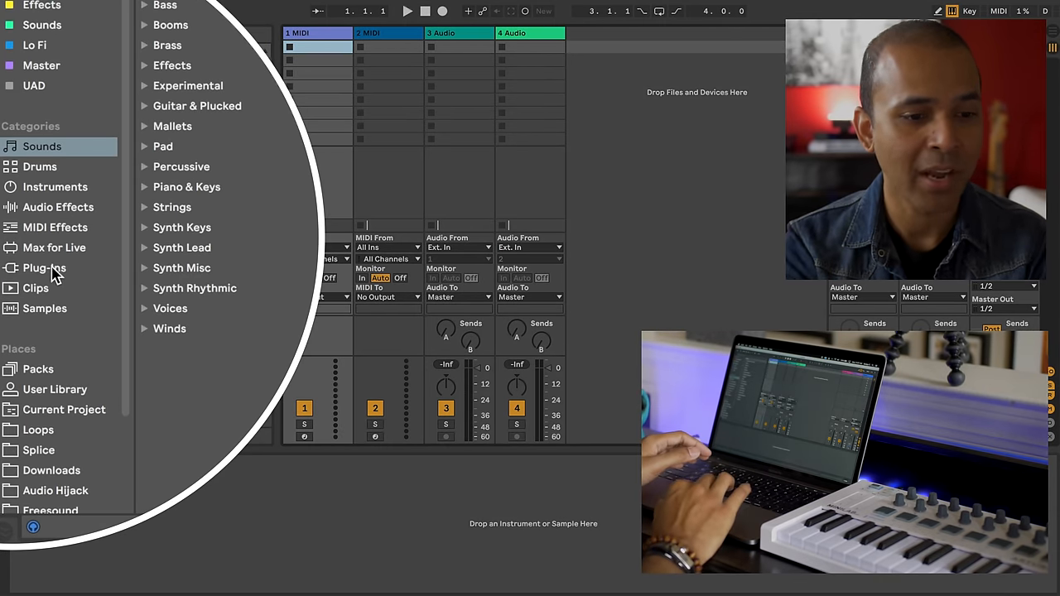
Show the Drums category in the browser, listing 606, 707 and 808 Core Kit.
click(40, 166)
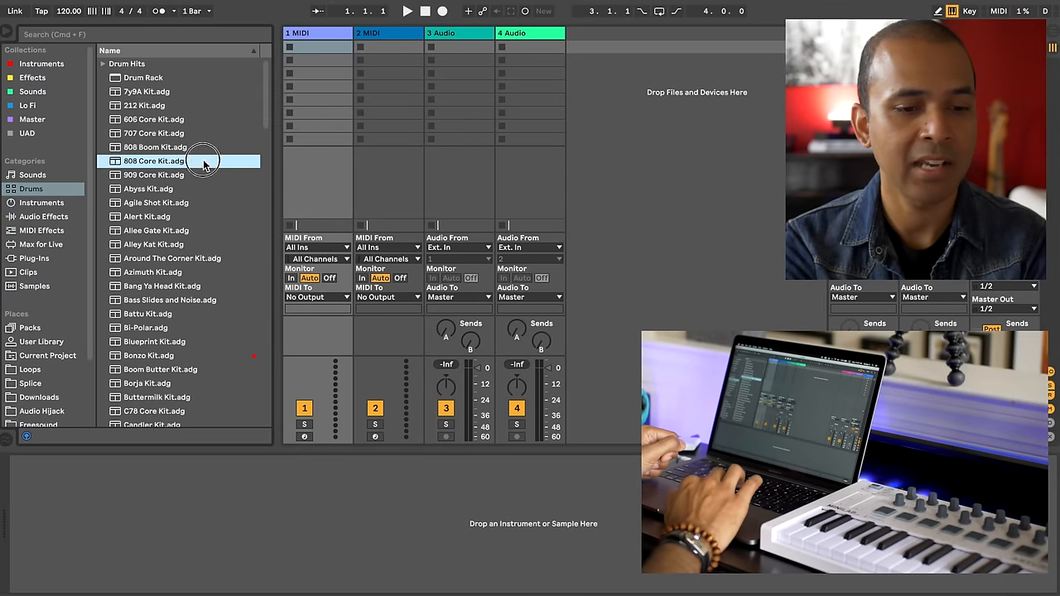
Load 808 Core Kit onto track 1, arm it, and check the Options menu.
double_click(153, 161)
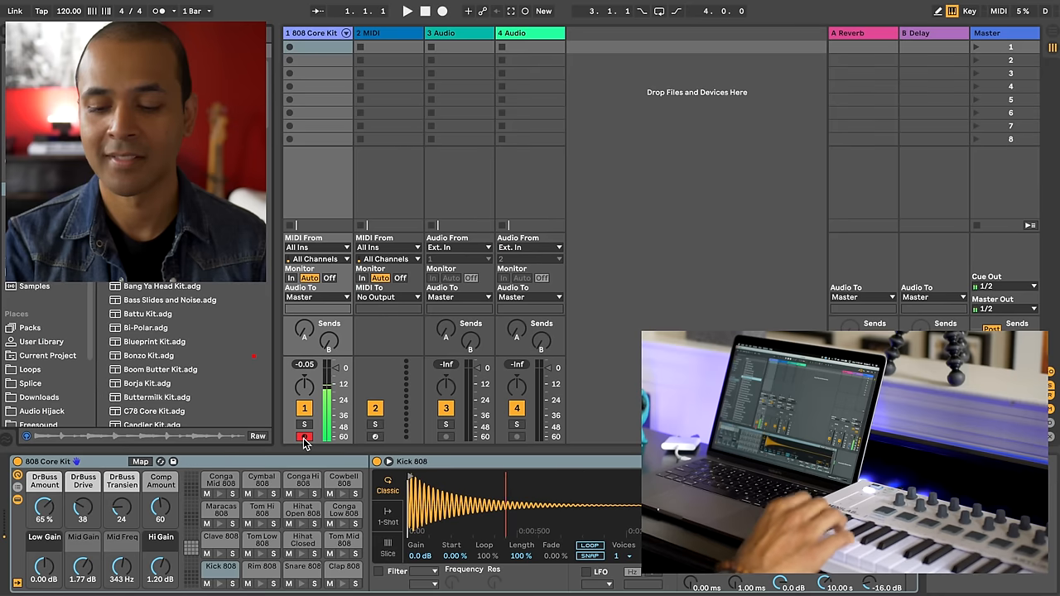
click(298, 564)
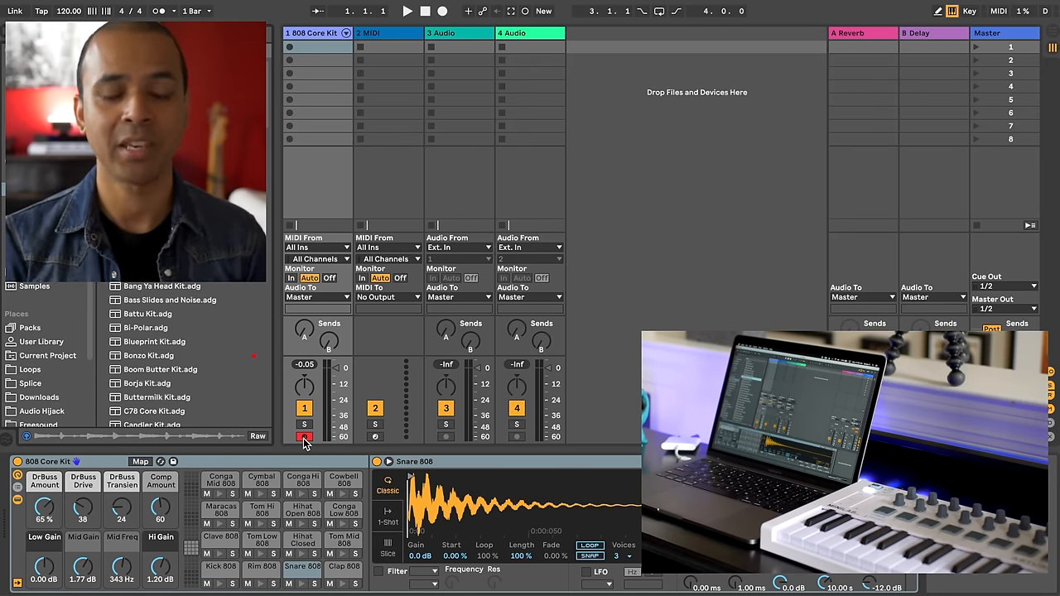
click(232, 7)
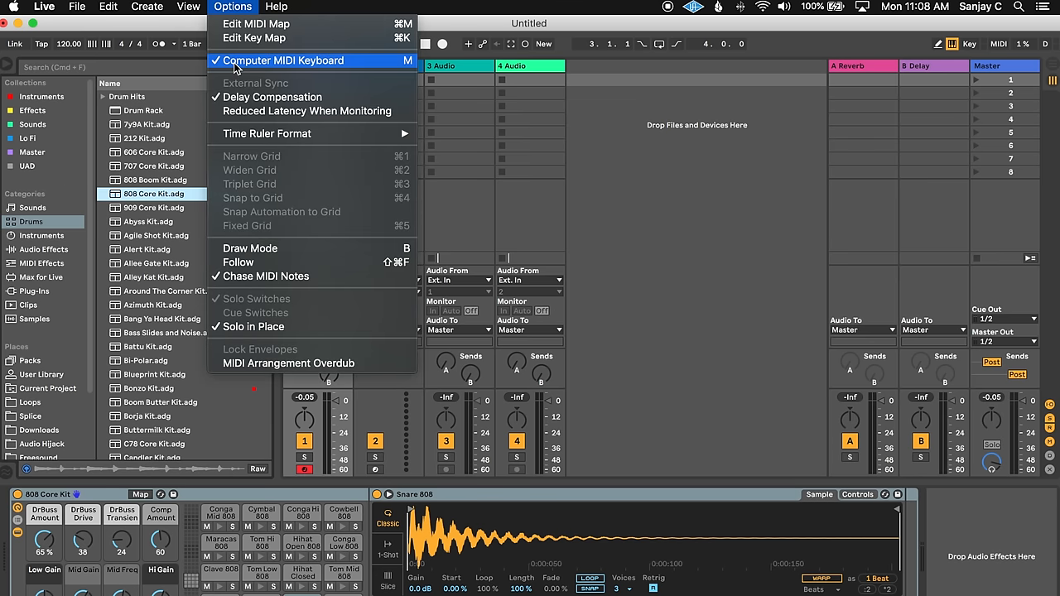